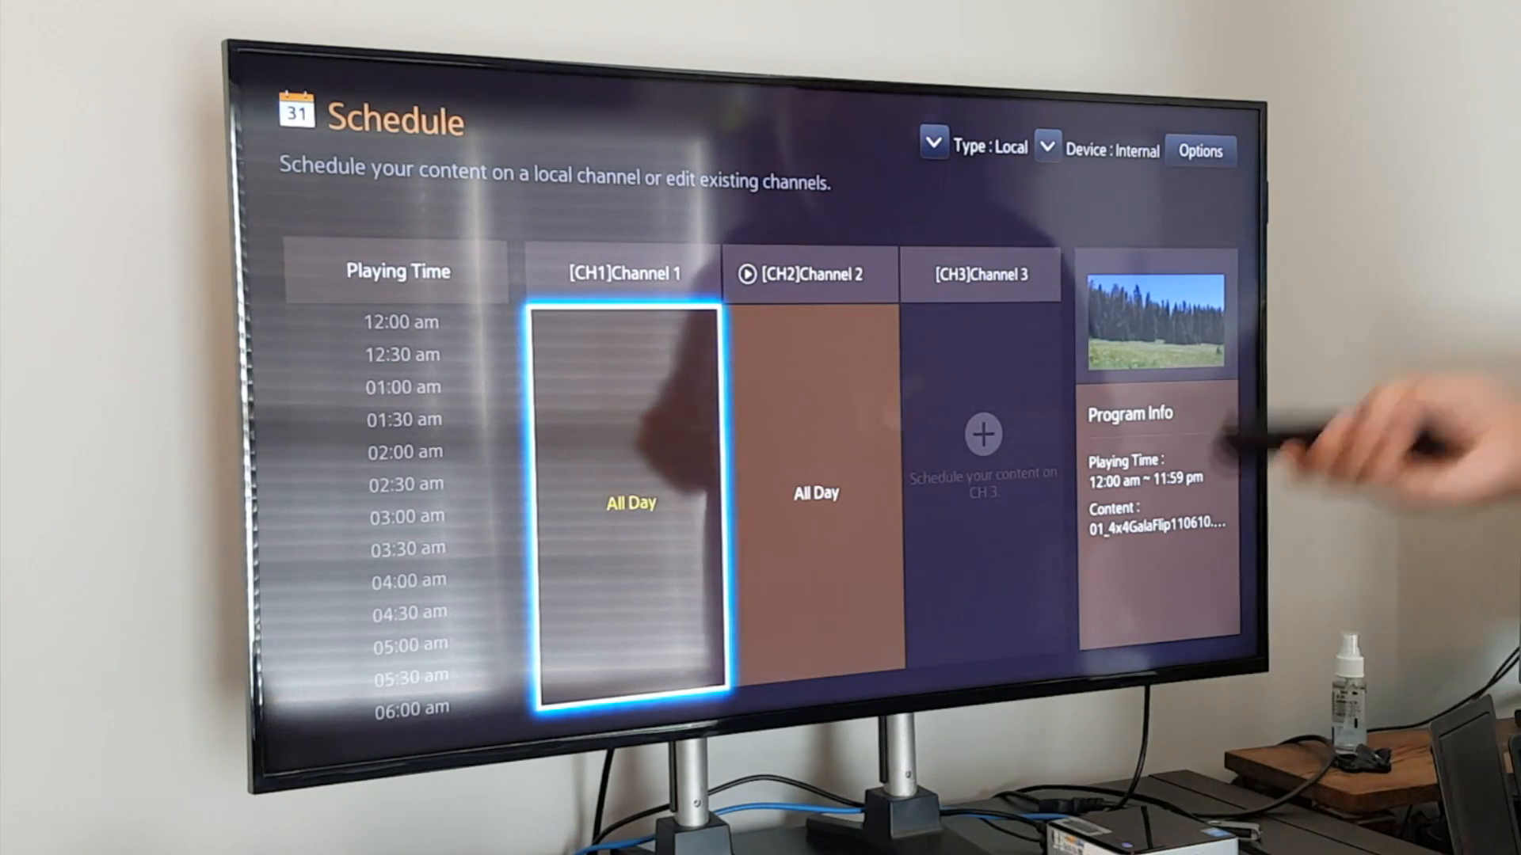
Edit Channel 1's schedule and delete its existing content thumbnail
{"action": "left_click", "coordinate": [630, 502]}
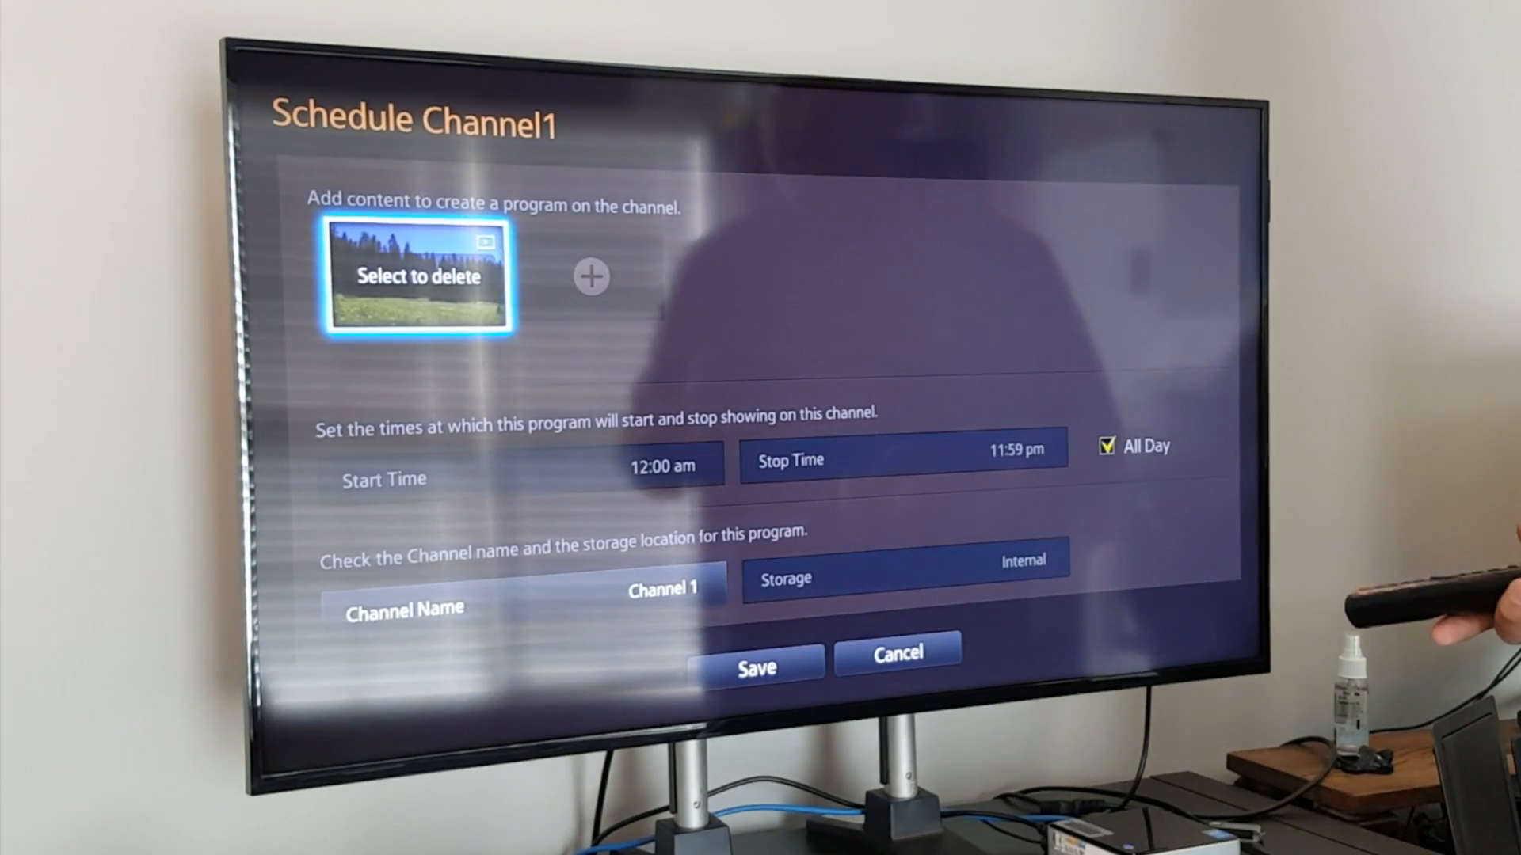
{"action": "left_click", "coordinate": [418, 275]}
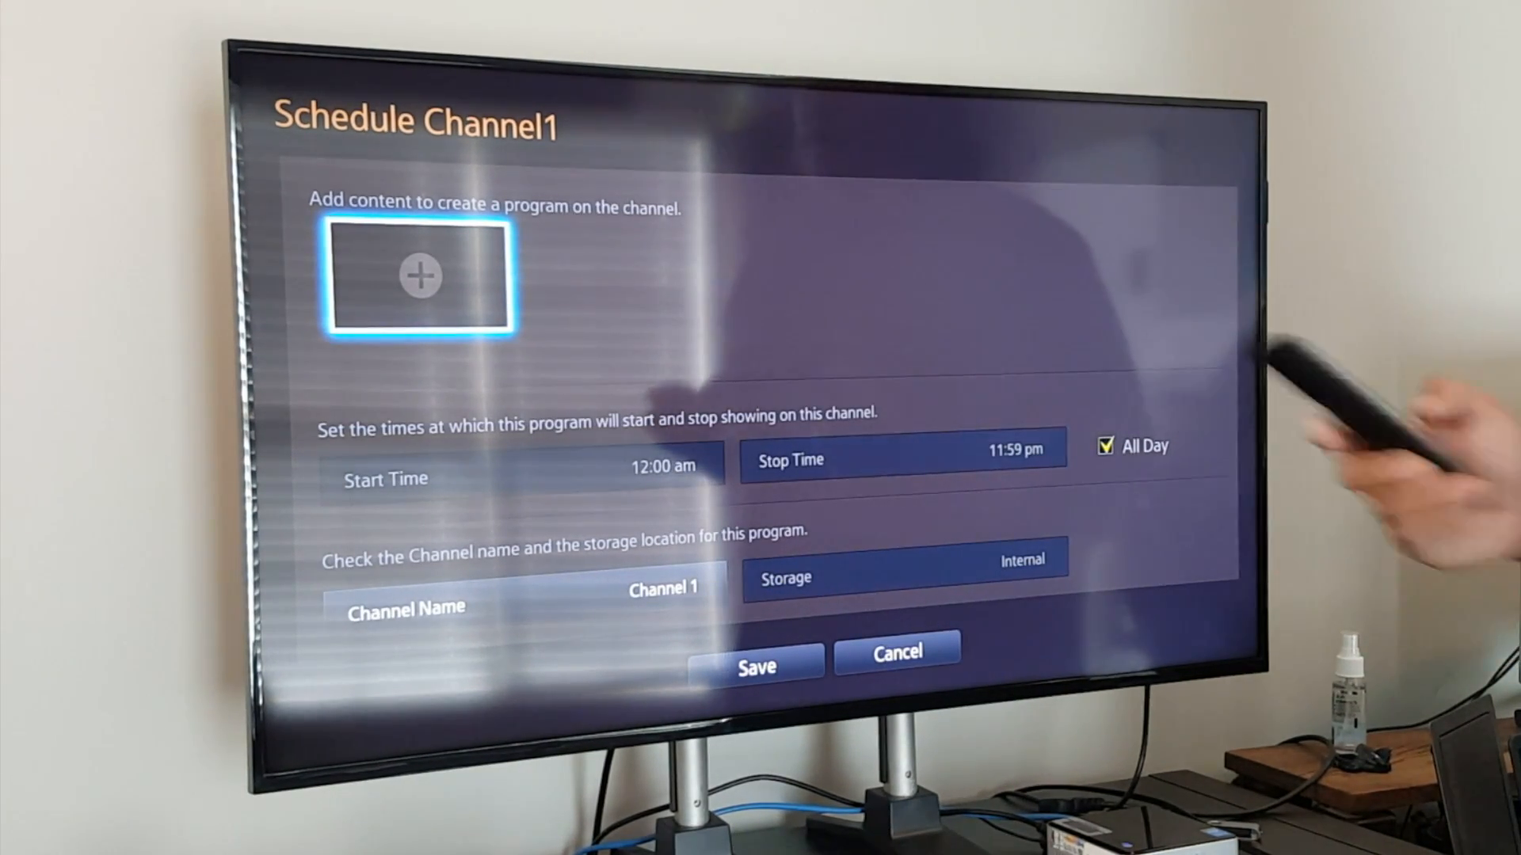
Browse files from the empty content slot and select Template01.LFD
{"action": "left_click", "coordinate": [420, 276]}
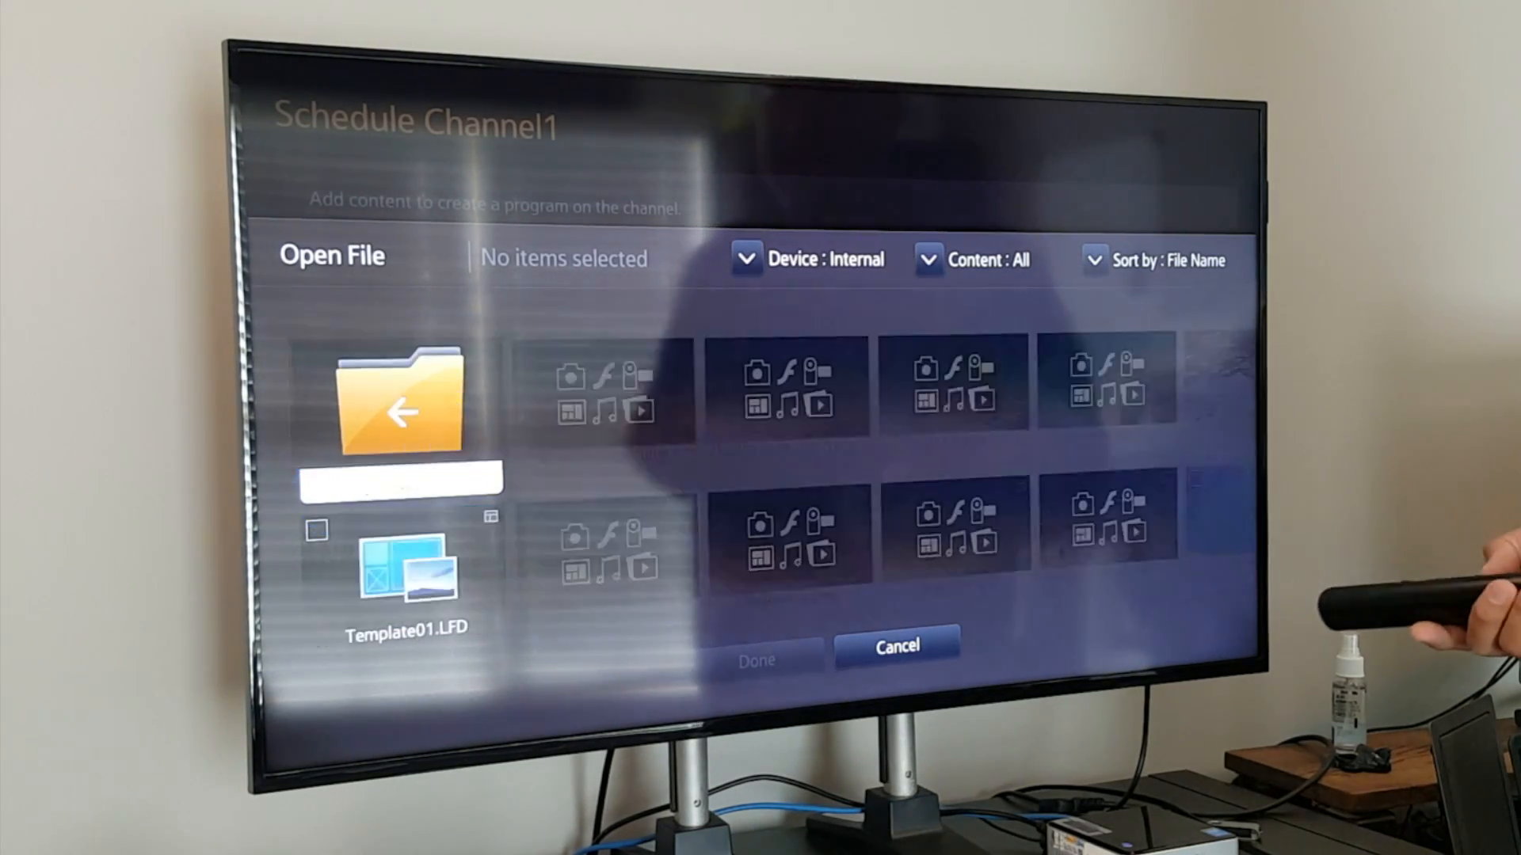
{"action": "left_click", "coordinate": [406, 567]}
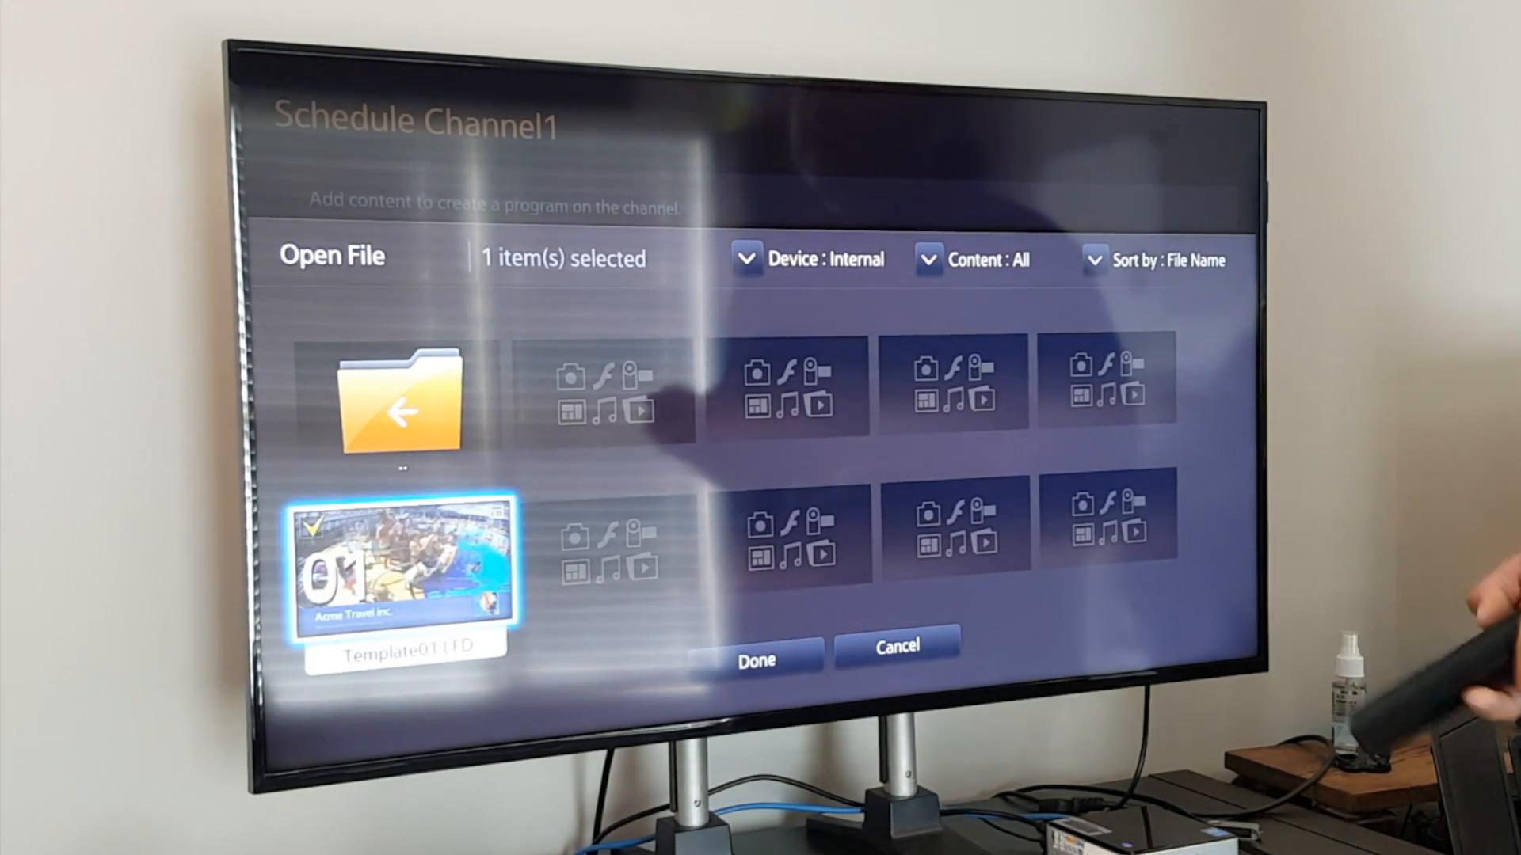